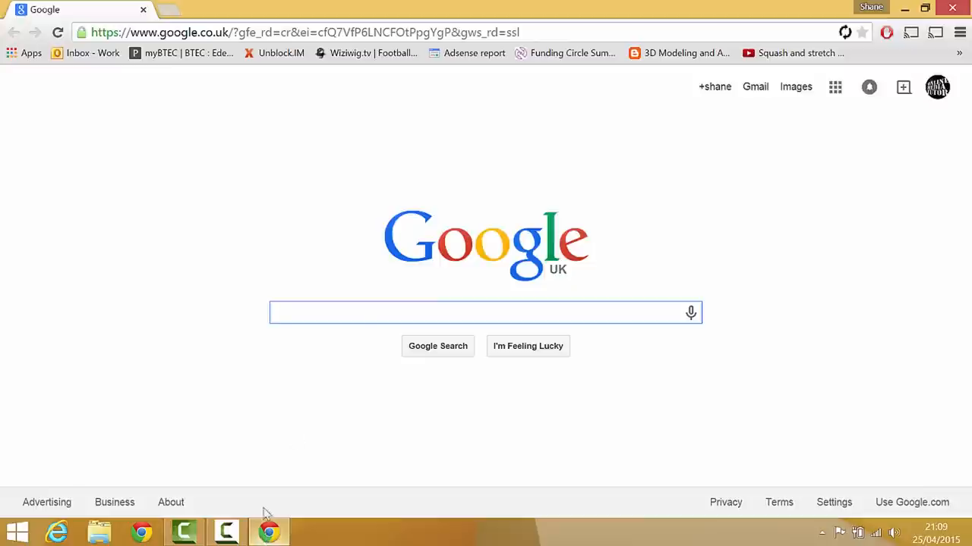
Search Google for Autodesk student software and scroll to the Featured products list.
{"action": "type", "text": "AUTODESK S"}
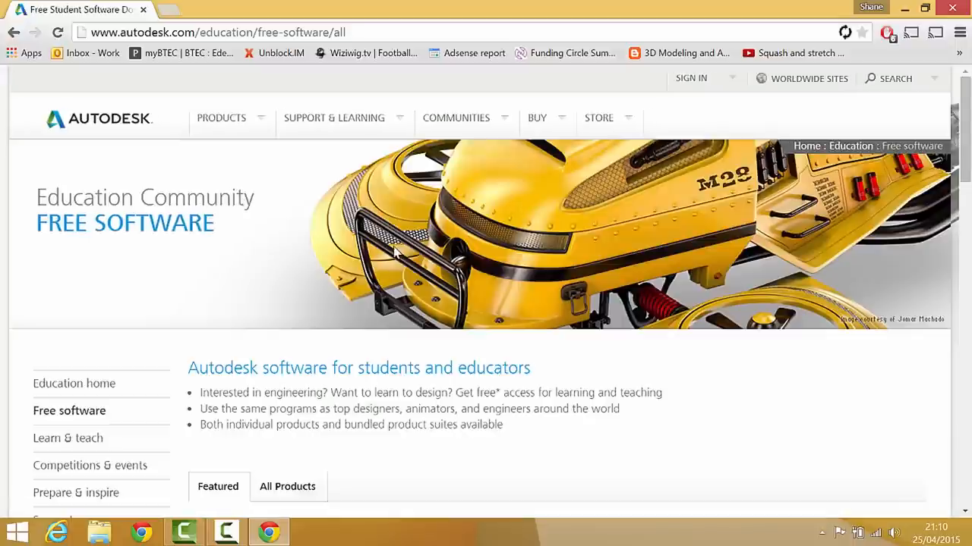
{"action": "scroll", "scroll_direction": "down", "scroll_amount": 3}
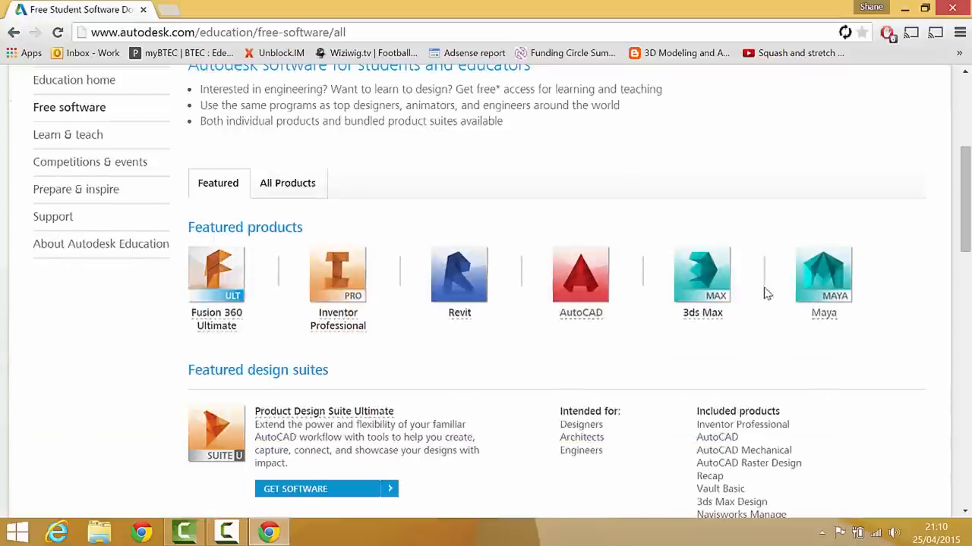
{"action": "mouse_move", "coordinate": [821, 280]}
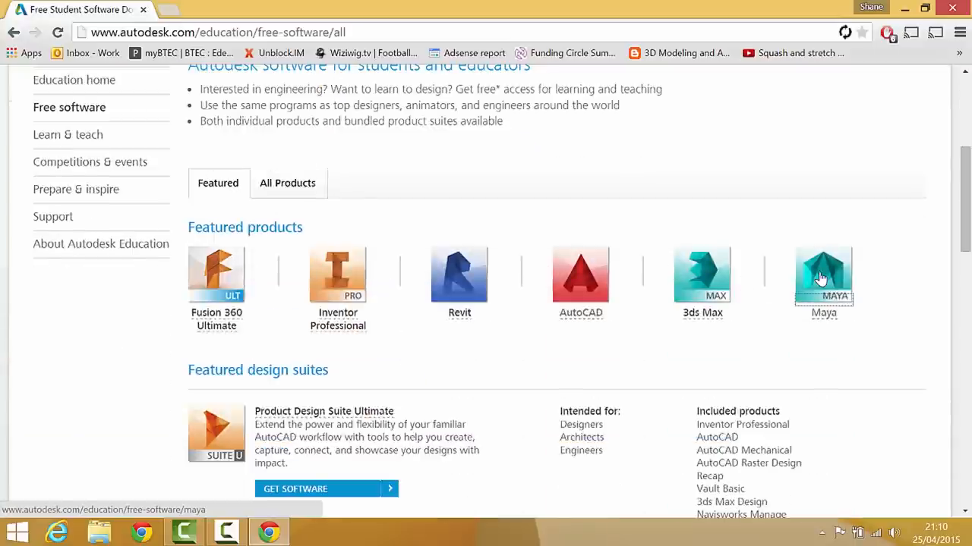
Go to the Maya student download page and scroll to the free 3-year license steps.
{"action": "left_click", "coordinate": [823, 277]}
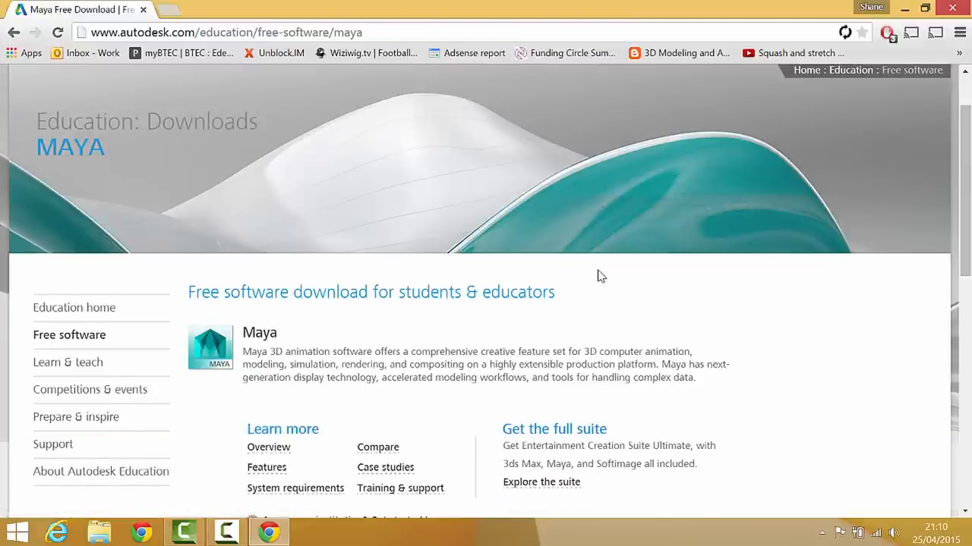
{"action": "scroll", "scroll_direction": "down", "scroll_amount": 3}
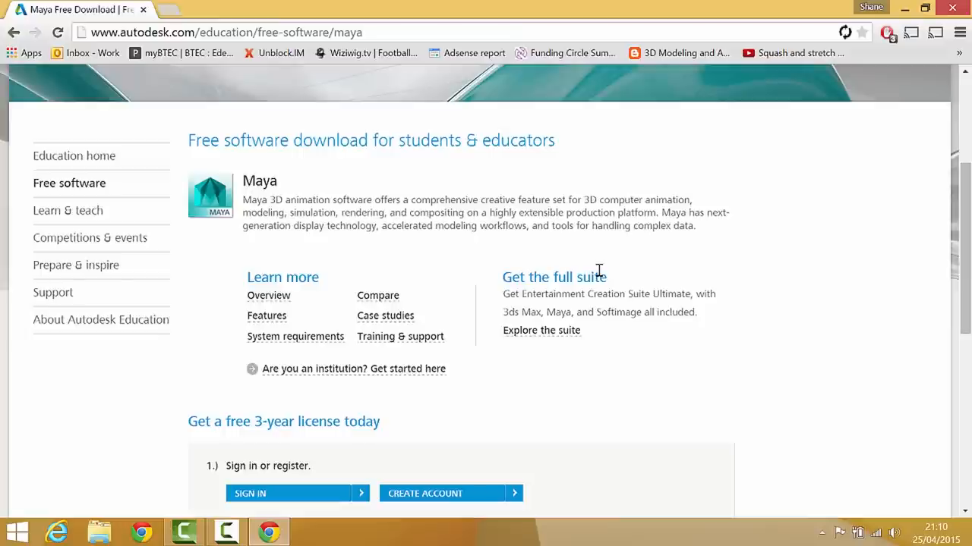
{"action": "scroll", "scroll_direction": "down", "scroll_amount": 3}
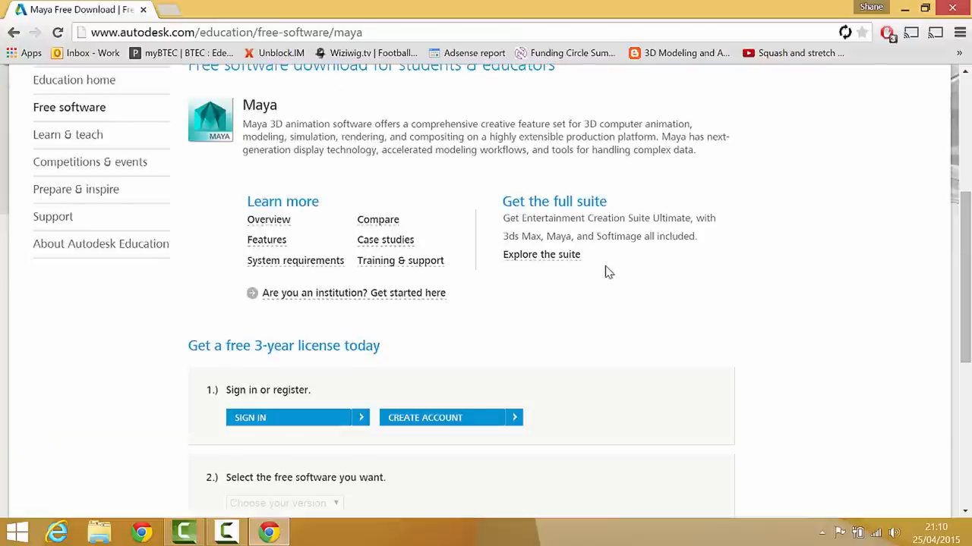
{"action": "scroll", "scroll_direction": "down", "scroll_amount": 3}
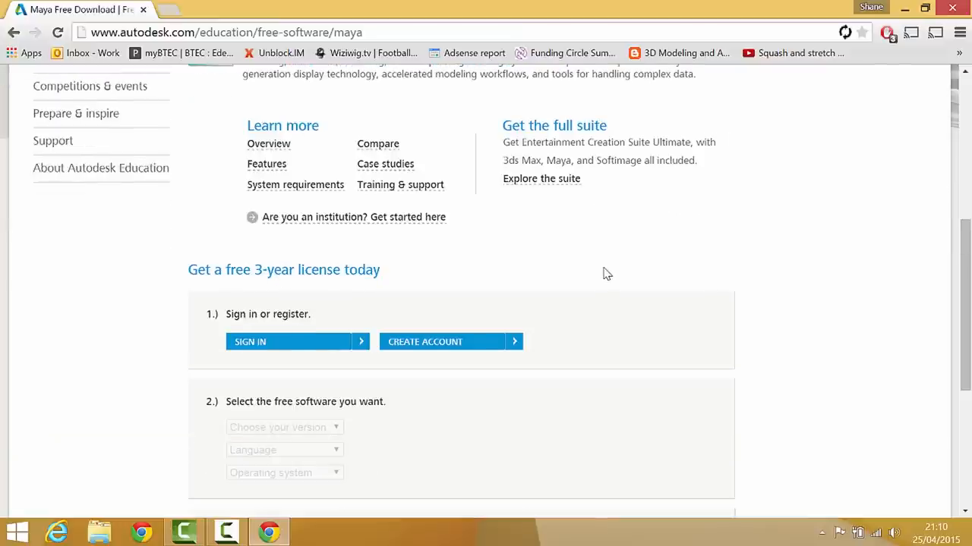
{"action": "mouse_move", "coordinate": [583, 267]}
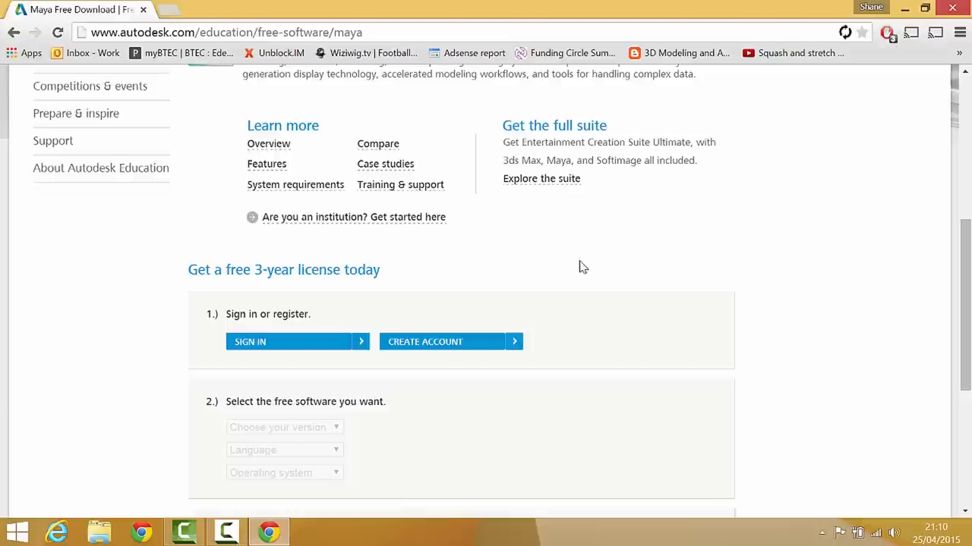
{"action": "mouse_move", "coordinate": [275, 342]}
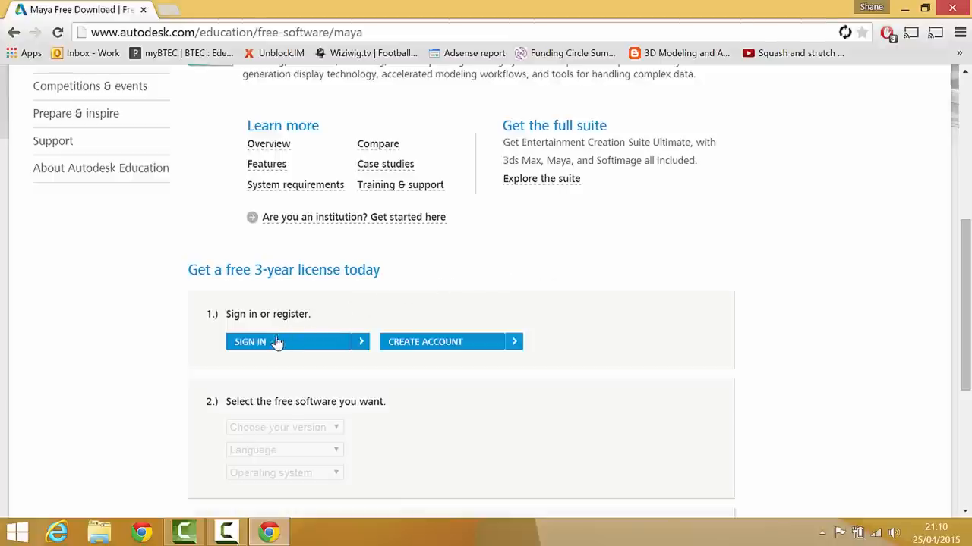
{"action": "mouse_move", "coordinate": [380, 346]}
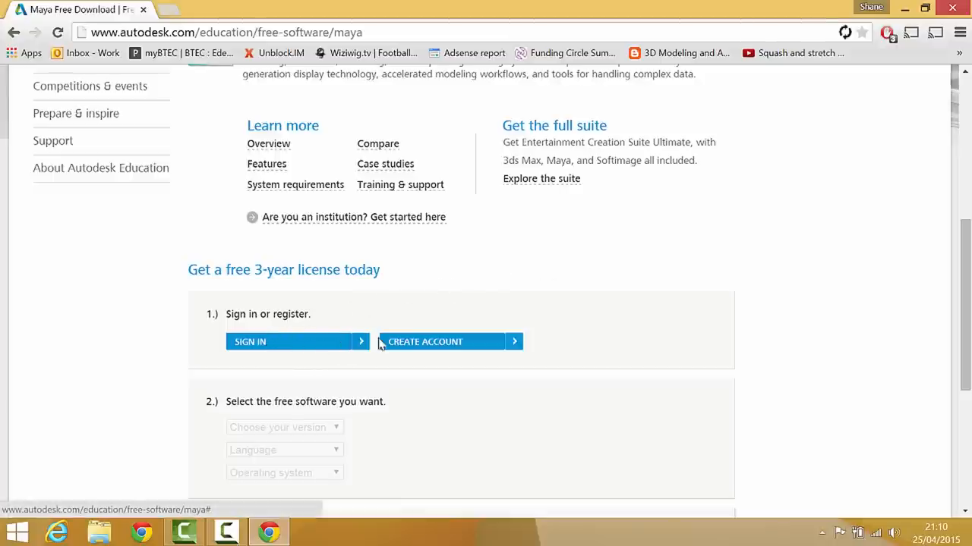
{"action": "mouse_move", "coordinate": [454, 343]}
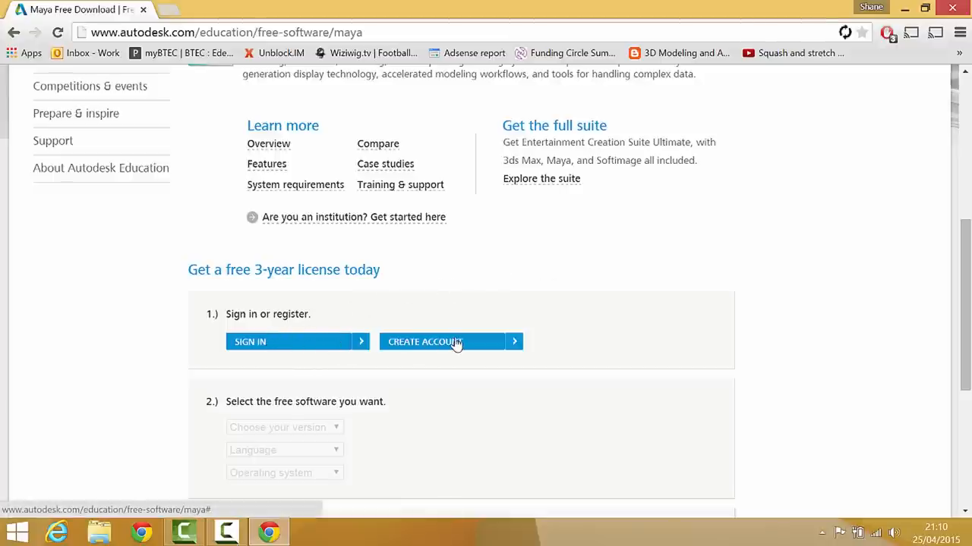
{"action": "mouse_move", "coordinate": [465, 346]}
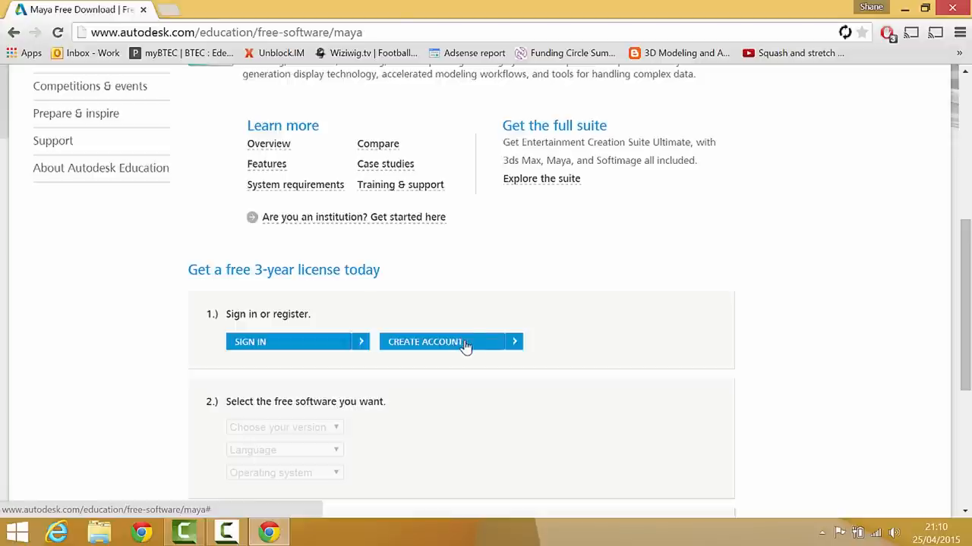
{"action": "mouse_move", "coordinate": [484, 346]}
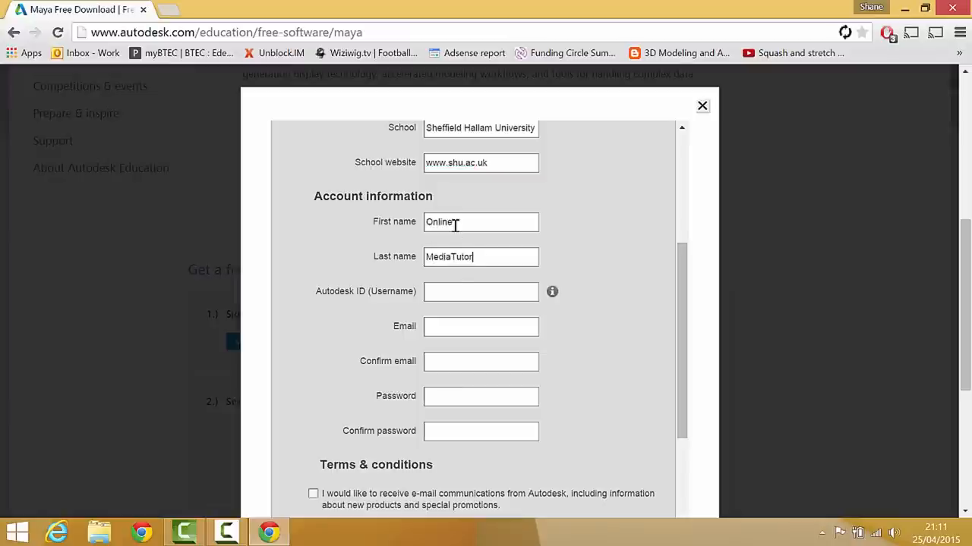
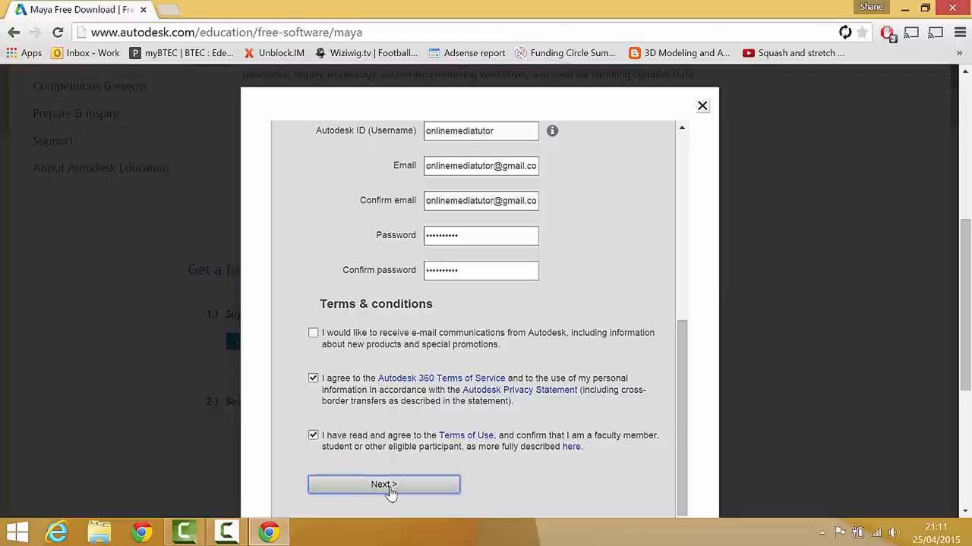
Sign in to the Autodesk account with the onlinemediatutor@ email address.
{"action": "left_click", "coordinate": [384, 484]}
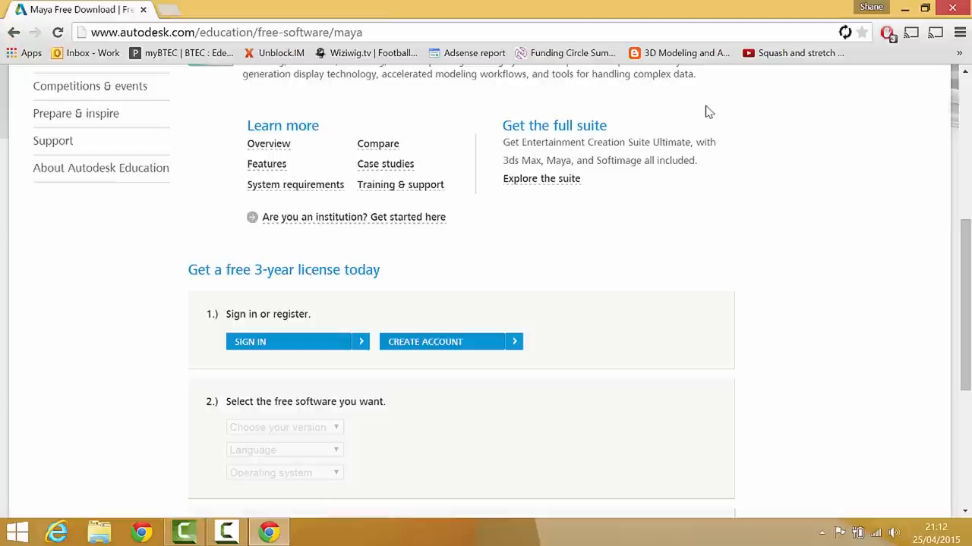
{"action": "left_click", "coordinate": [273, 342]}
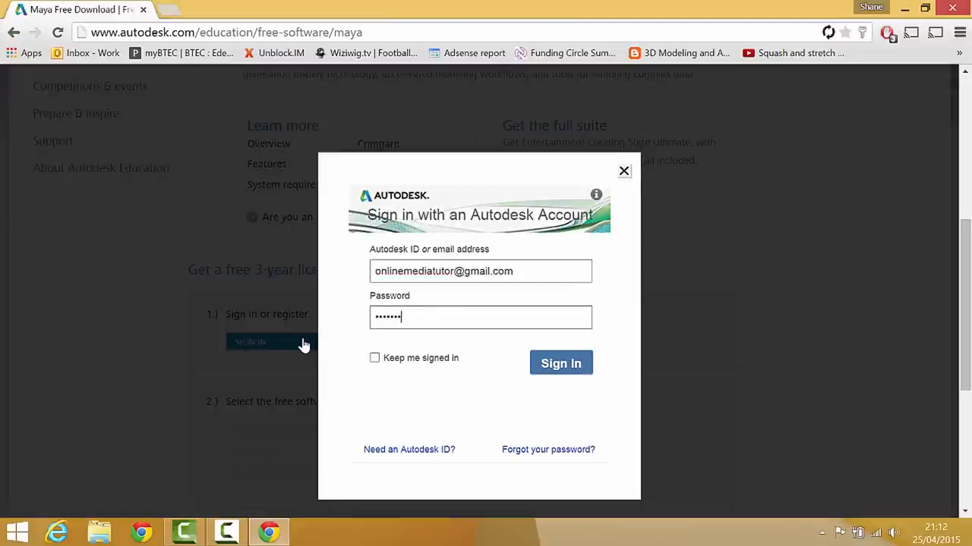
{"action": "left_click", "coordinate": [560, 362]}
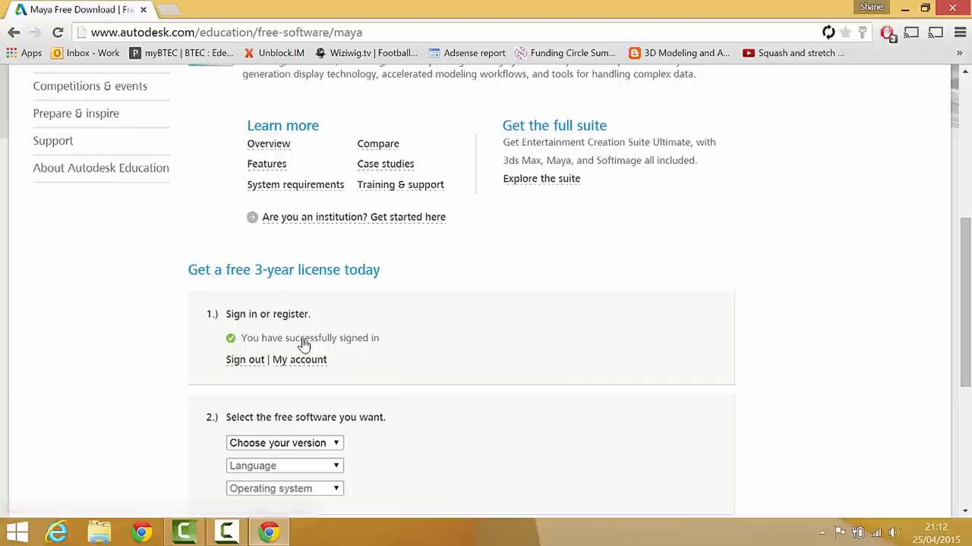
Choose Maya 2016, English language and Windows 64-bit to reveal the serial number and product key.
{"action": "scroll", "scroll_direction": "down", "scroll_amount": 3}
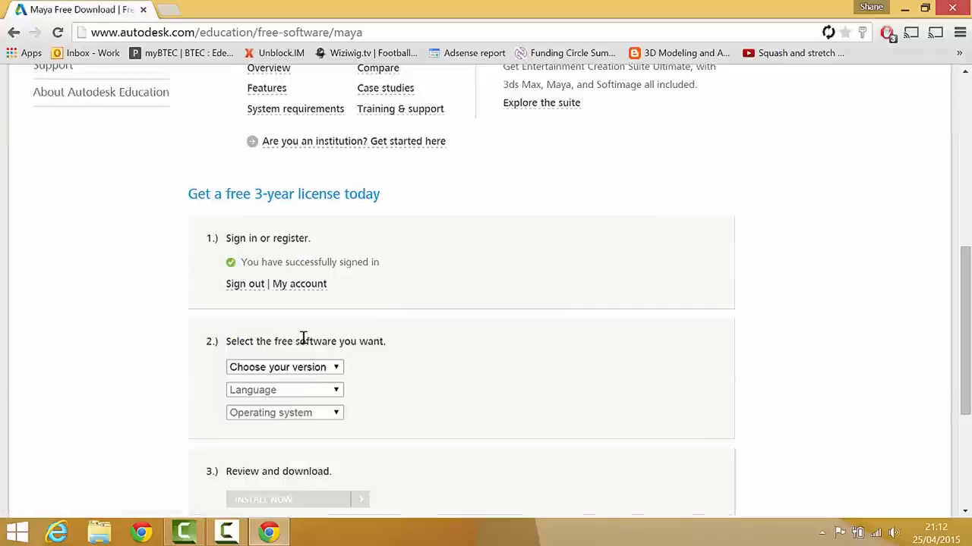
{"action": "scroll", "scroll_direction": "down", "scroll_amount": 3}
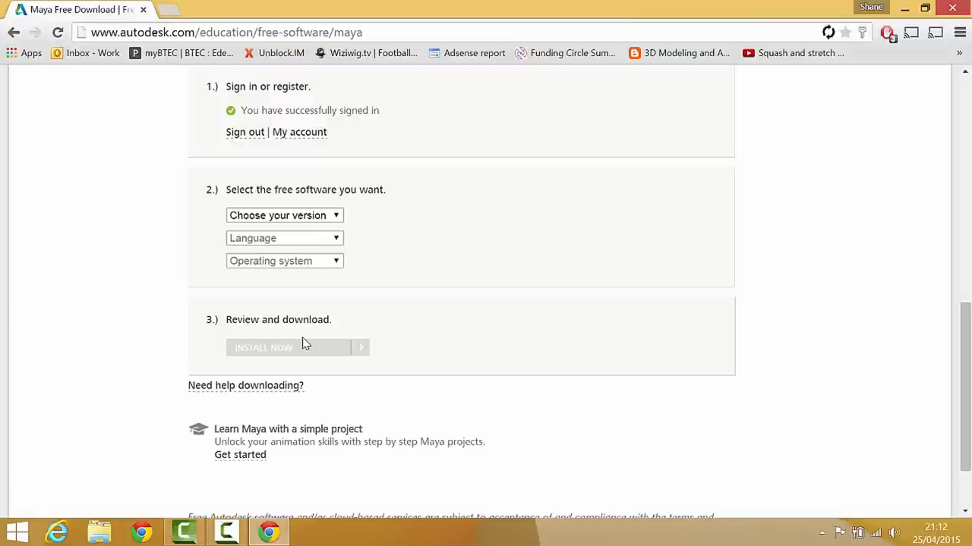
{"action": "mouse_move", "coordinate": [307, 243]}
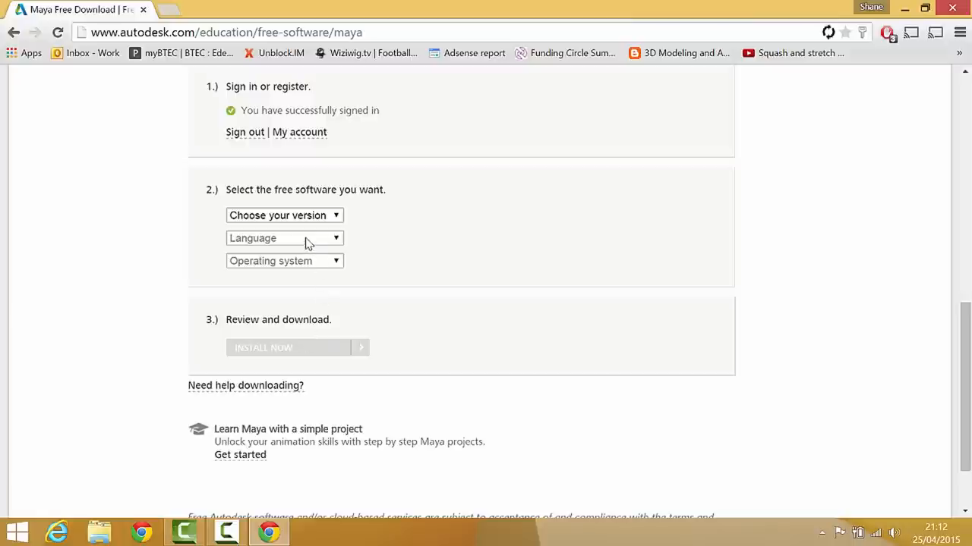
{"action": "left_click", "coordinate": [284, 215]}
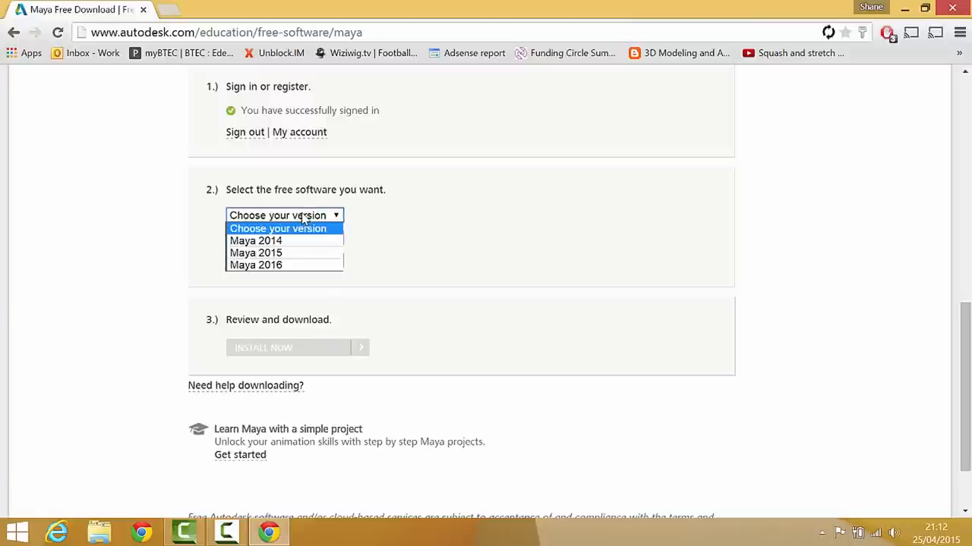
{"action": "mouse_move", "coordinate": [257, 227]}
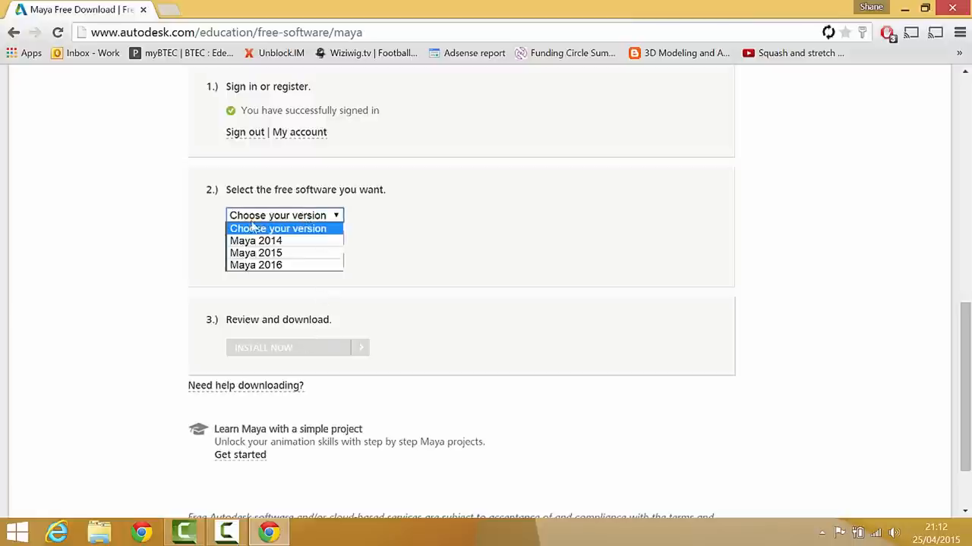
{"action": "left_click", "coordinate": [255, 264]}
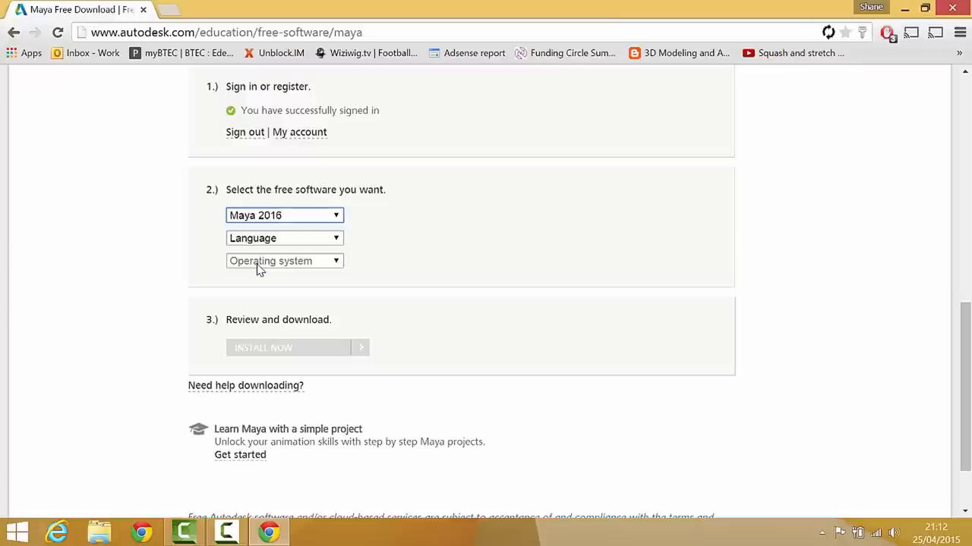
{"action": "left_click", "coordinate": [284, 237]}
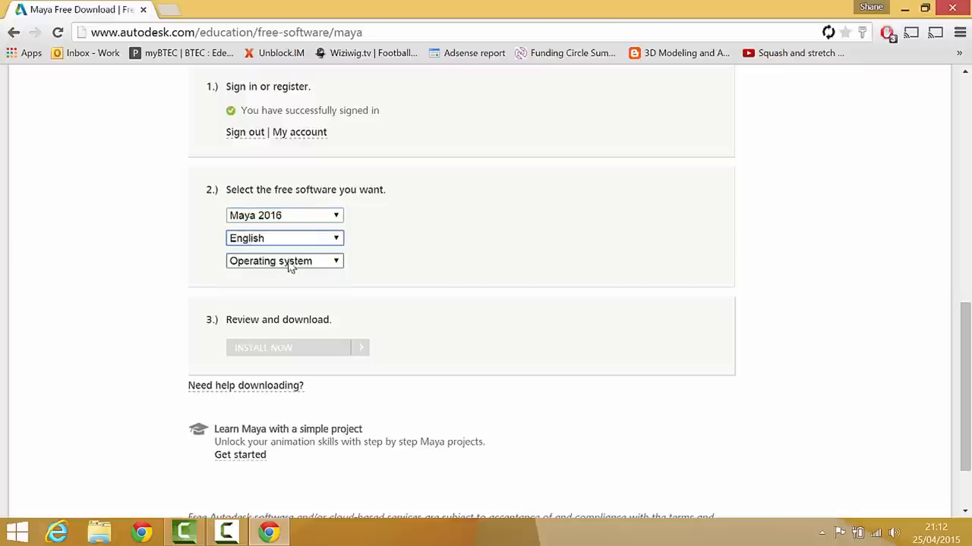
{"action": "left_click", "coordinate": [284, 261]}
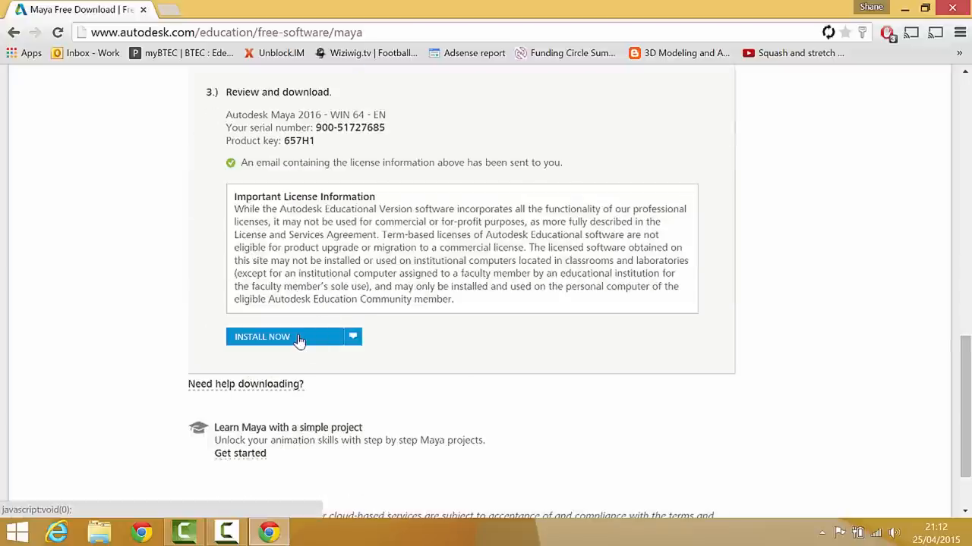
Start Install Now, accept the license agreement and launch the Maya 2016 installer.
{"action": "left_click", "coordinate": [261, 337]}
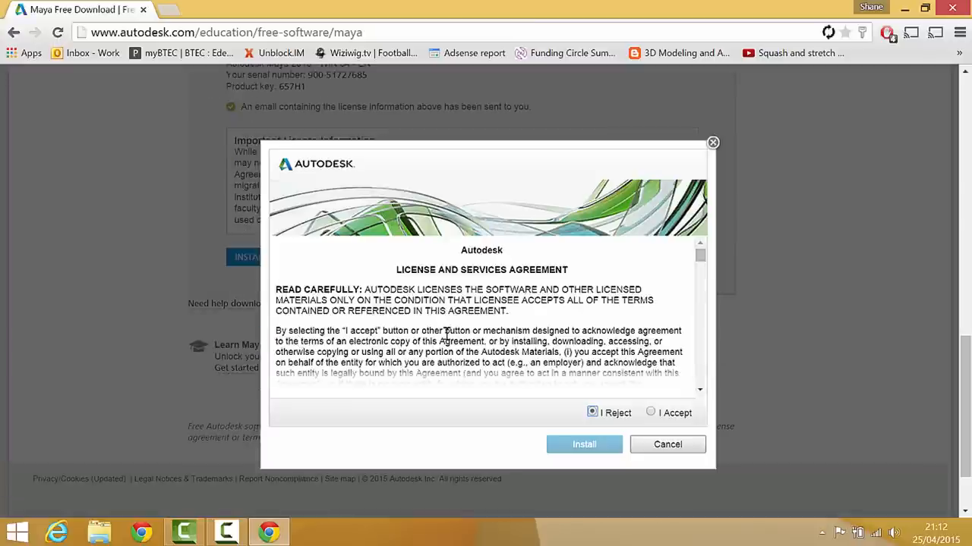
{"action": "left_click", "coordinate": [650, 413]}
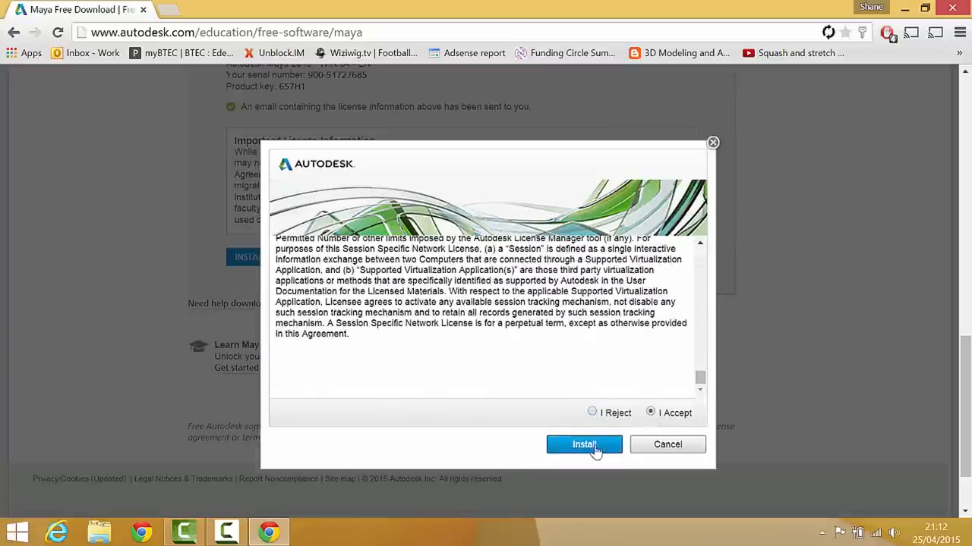
{"action": "left_click", "coordinate": [583, 443]}
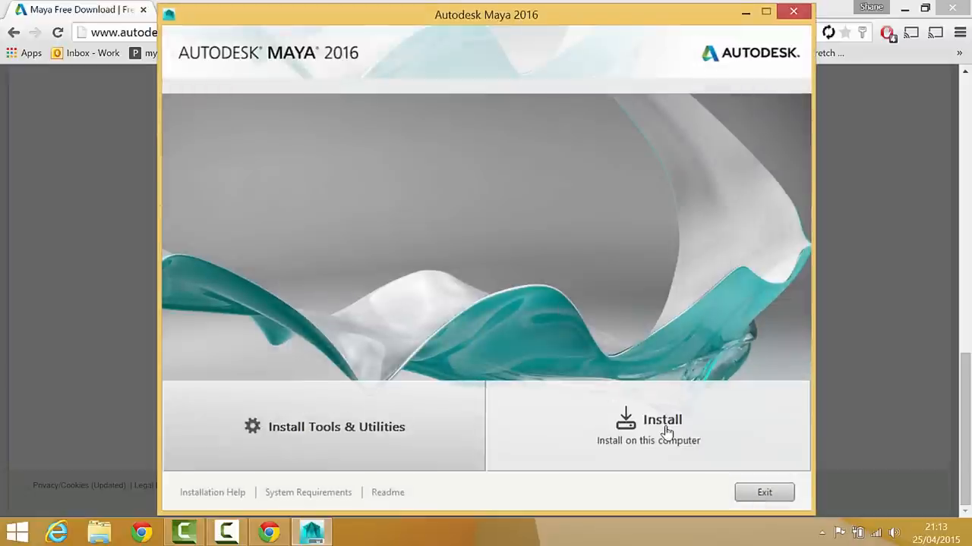
Install Maya 2016 on this computer into C:\Program Files\Autodesk\ with DirectConnect 2016.
{"action": "left_click", "coordinate": [661, 428]}
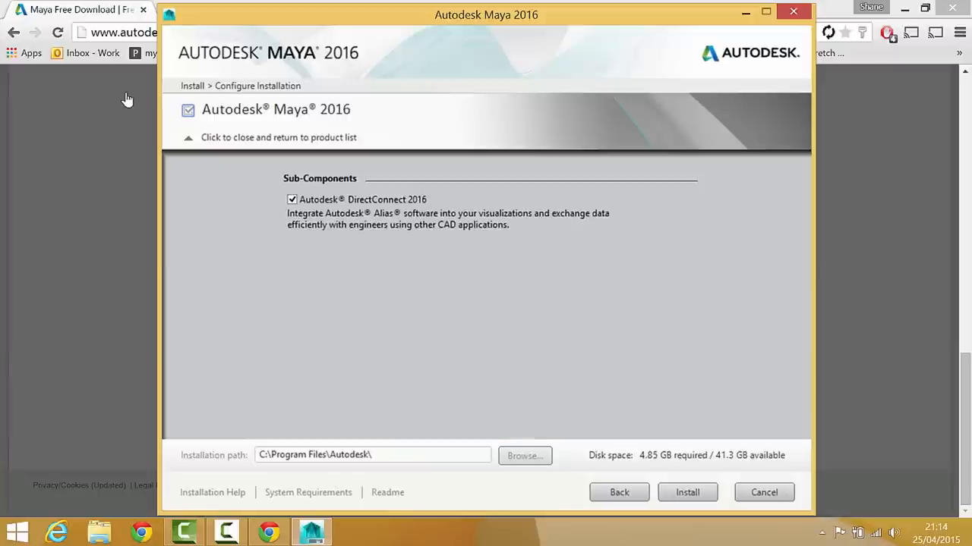
{"action": "left_click", "coordinate": [292, 199]}
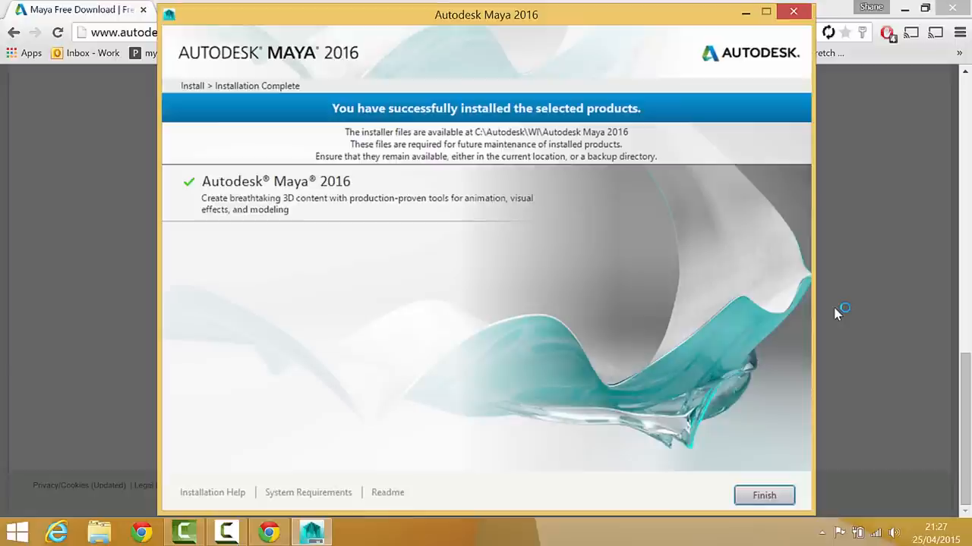
{"action": "mouse_move", "coordinate": [265, 196]}
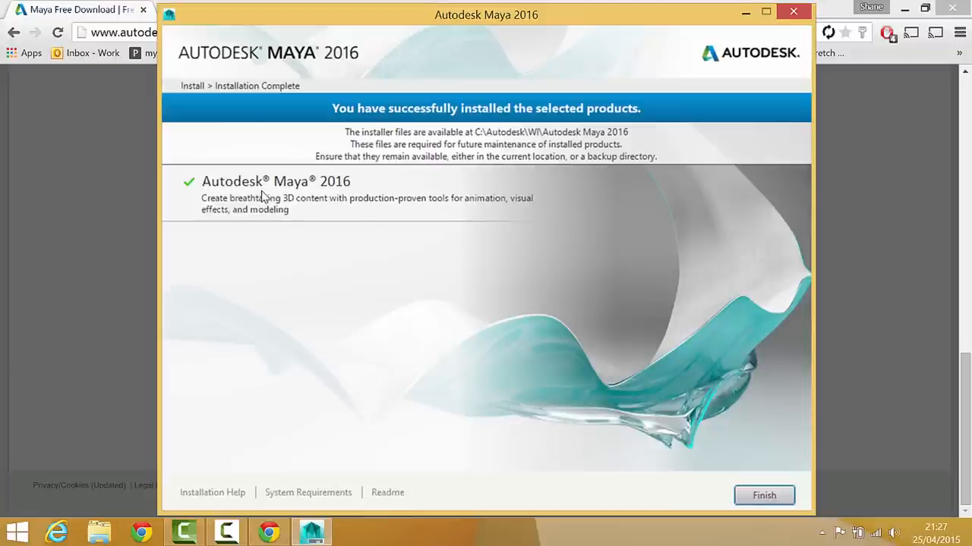
{"action": "mouse_move", "coordinate": [591, 410]}
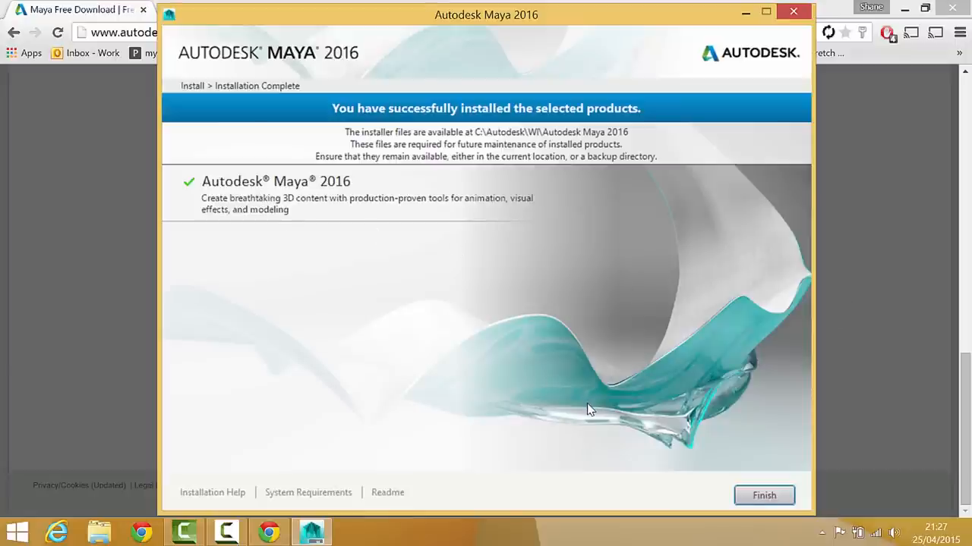